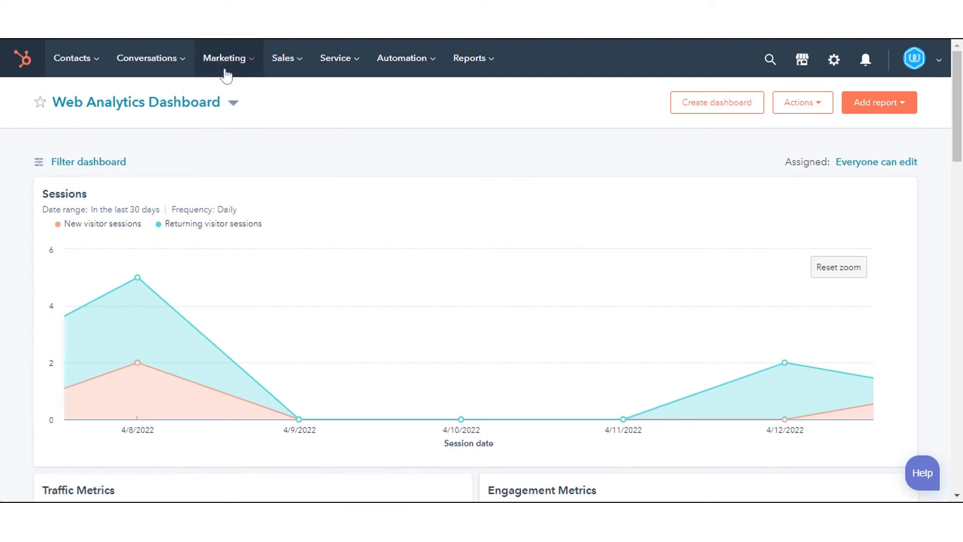
# - Go from the analytics dashboard through Design Tools to the Design Manager settings
pyautogui.click(224, 58)
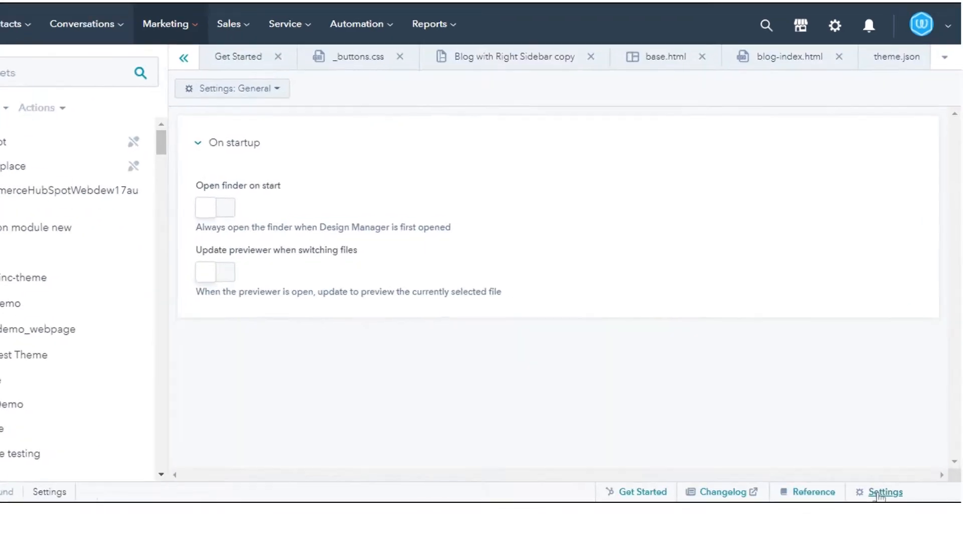
pyautogui.click(883, 492)
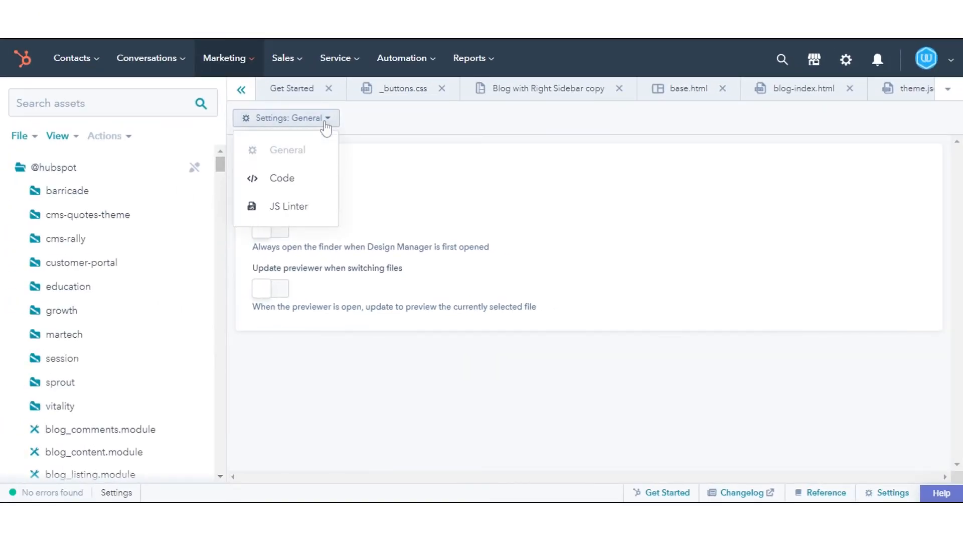
pyautogui.moveTo(290, 151)
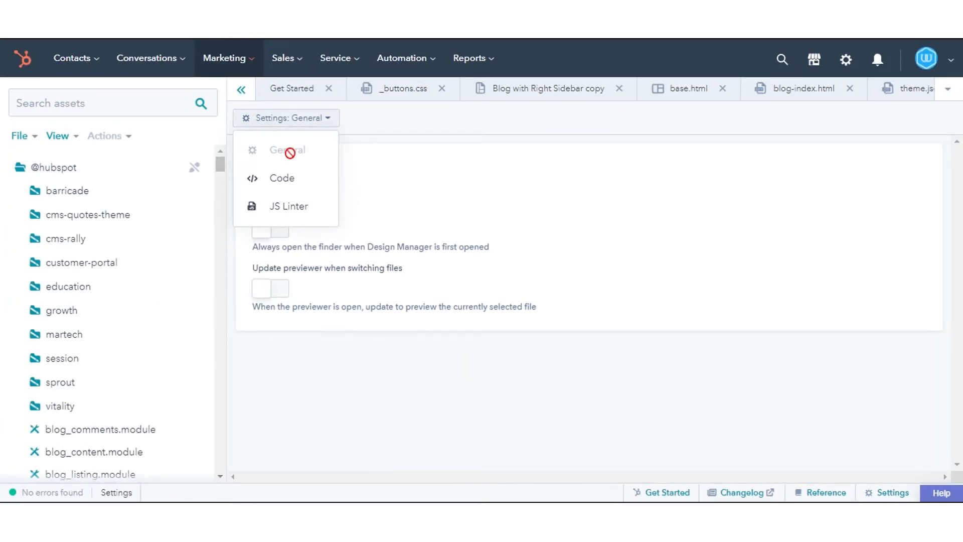
# - Turn on 'Open finder on start' and 'Update previewer when switching files' in General settings
pyautogui.click(286, 151)
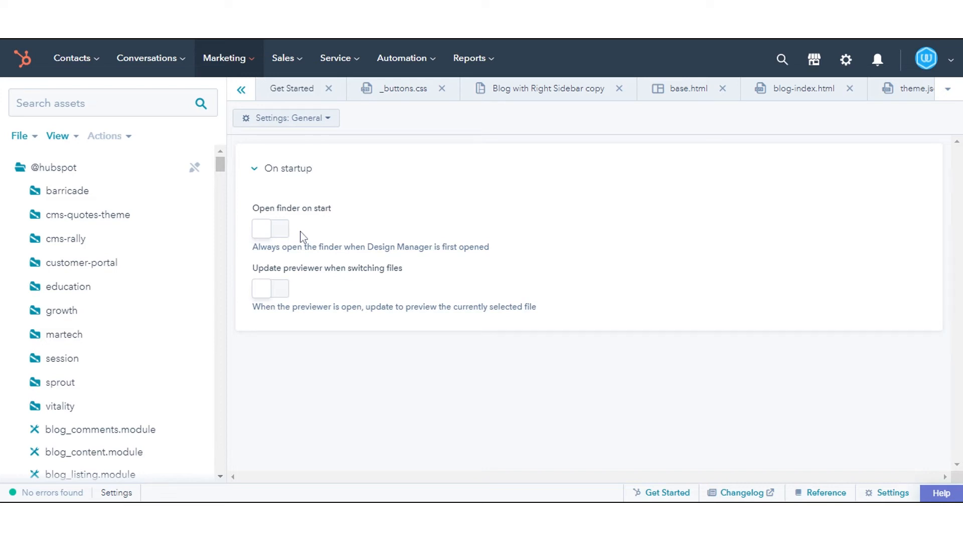
pyautogui.click(270, 229)
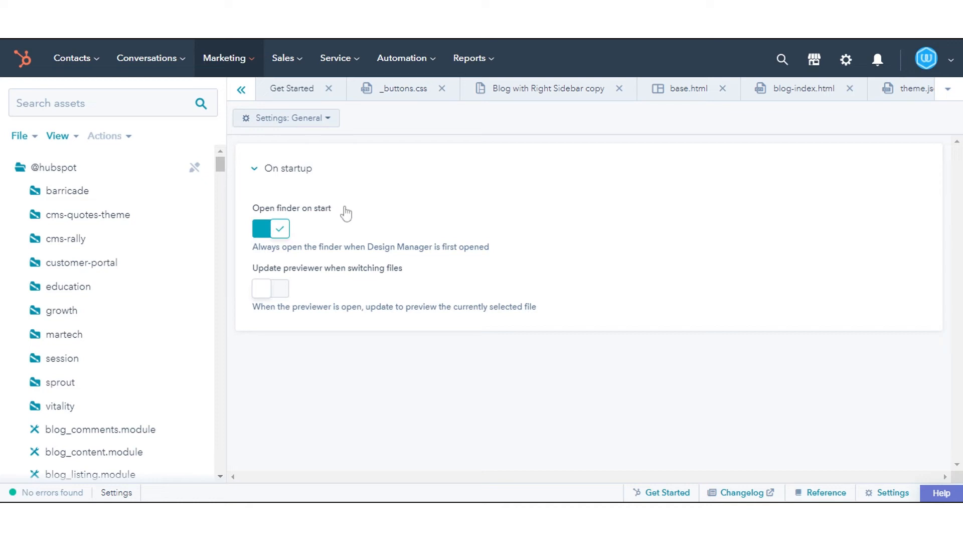
pyautogui.moveTo(319, 258)
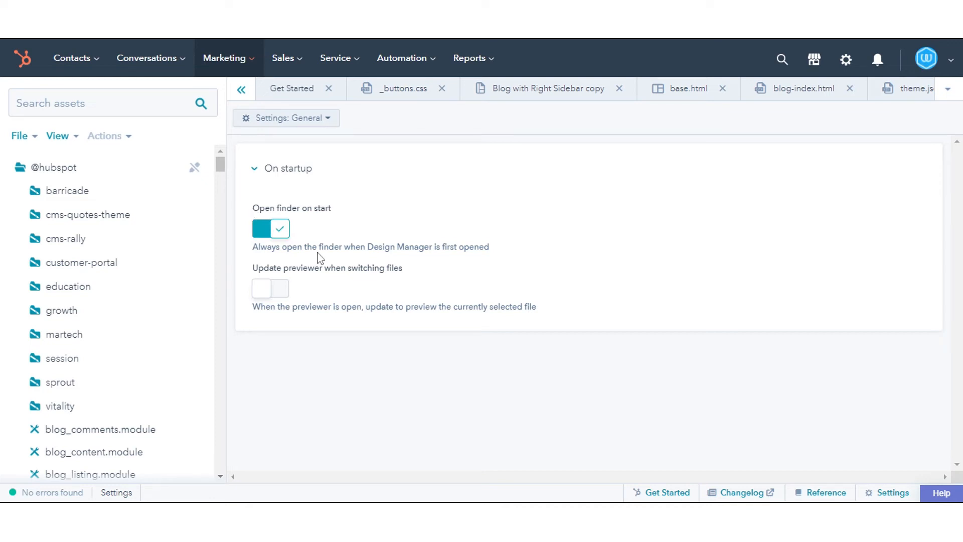
pyautogui.moveTo(491, 263)
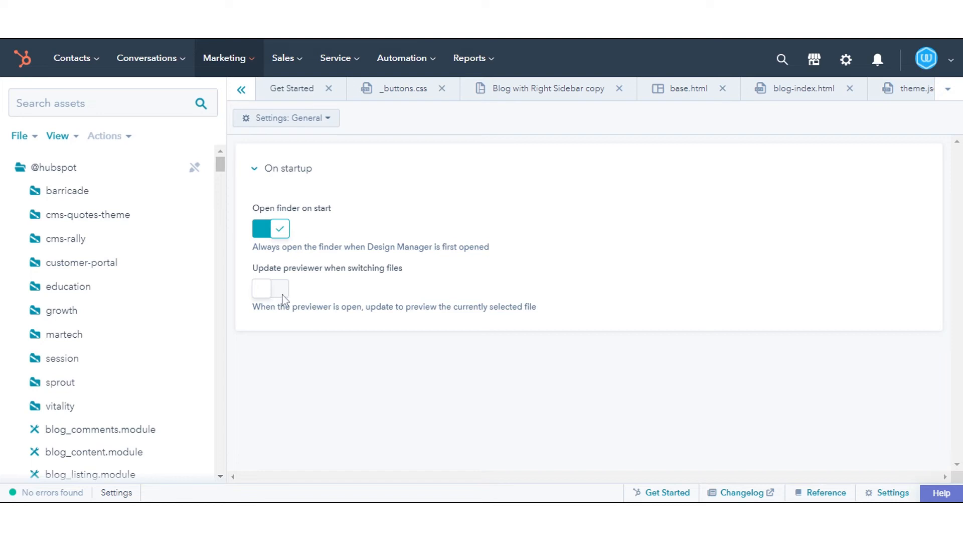
pyautogui.click(270, 289)
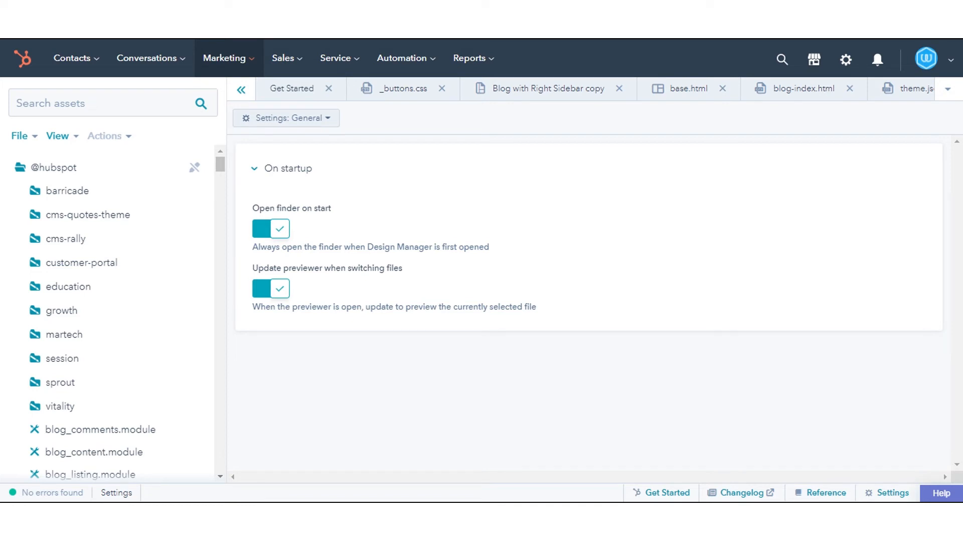
# - In Code settings, set the theme to Panda Syntax and the font to monospace
pyautogui.click(285, 118)
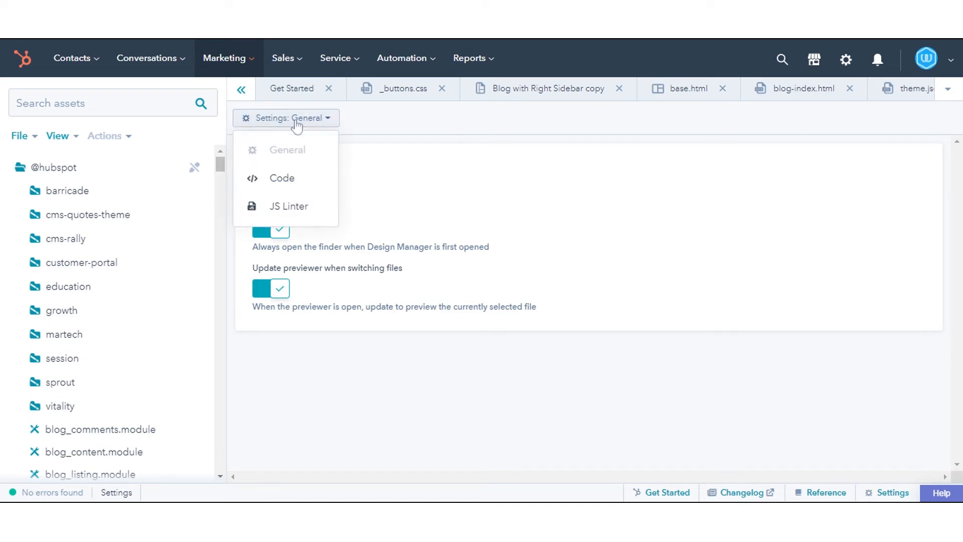
pyautogui.moveTo(282, 183)
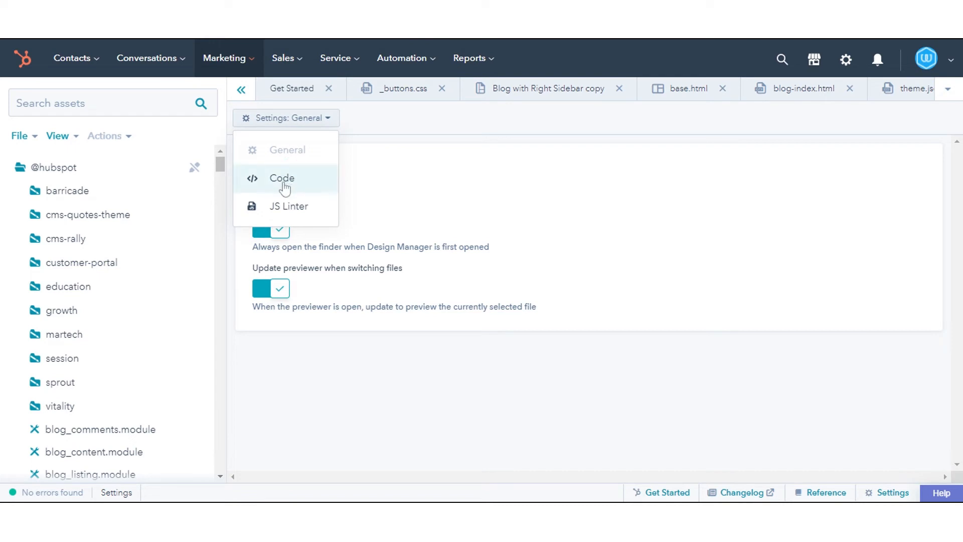
pyautogui.click(281, 178)
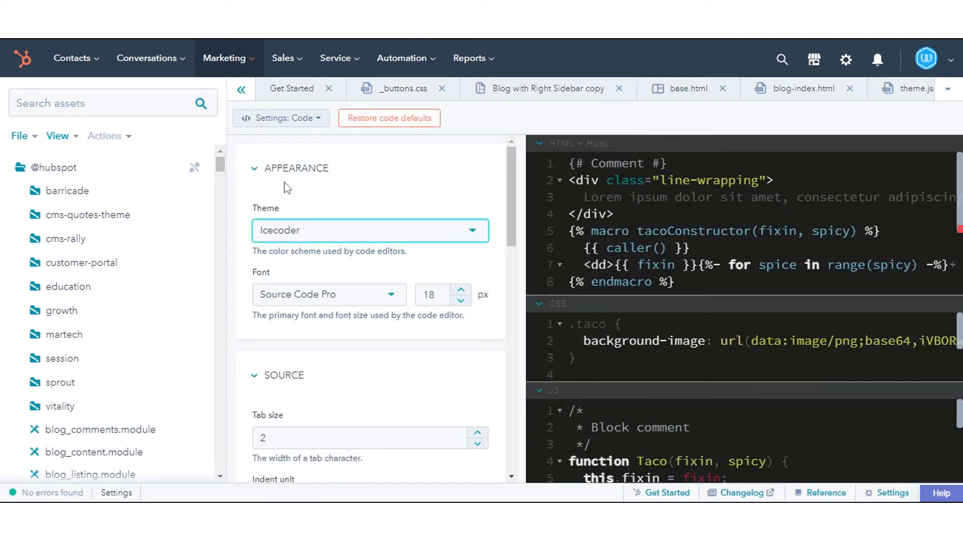
pyautogui.moveTo(428, 230)
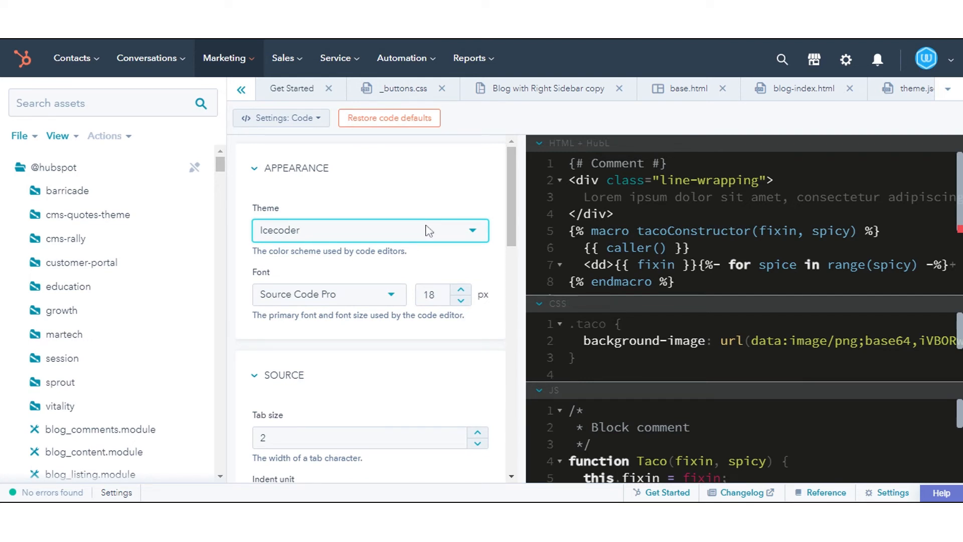
pyautogui.click(368, 230)
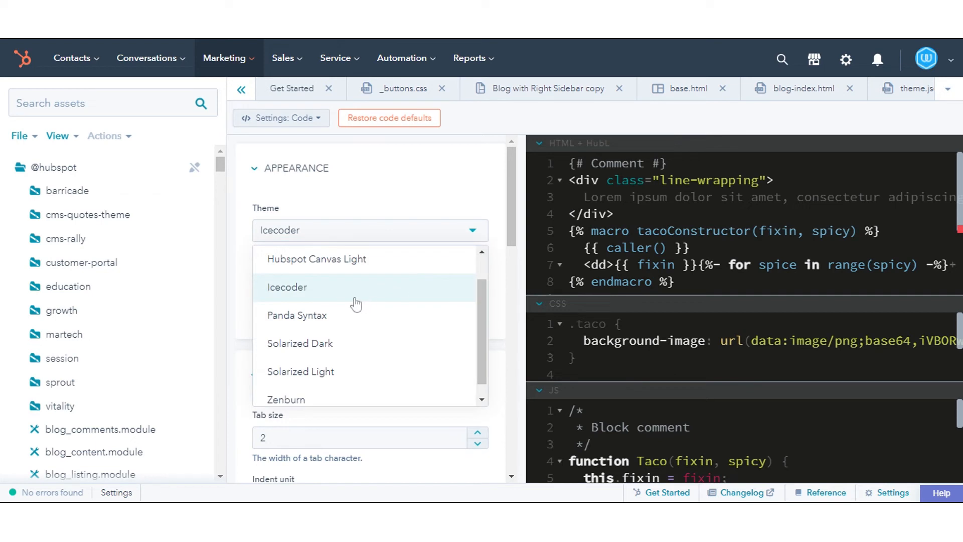
pyautogui.click(296, 315)
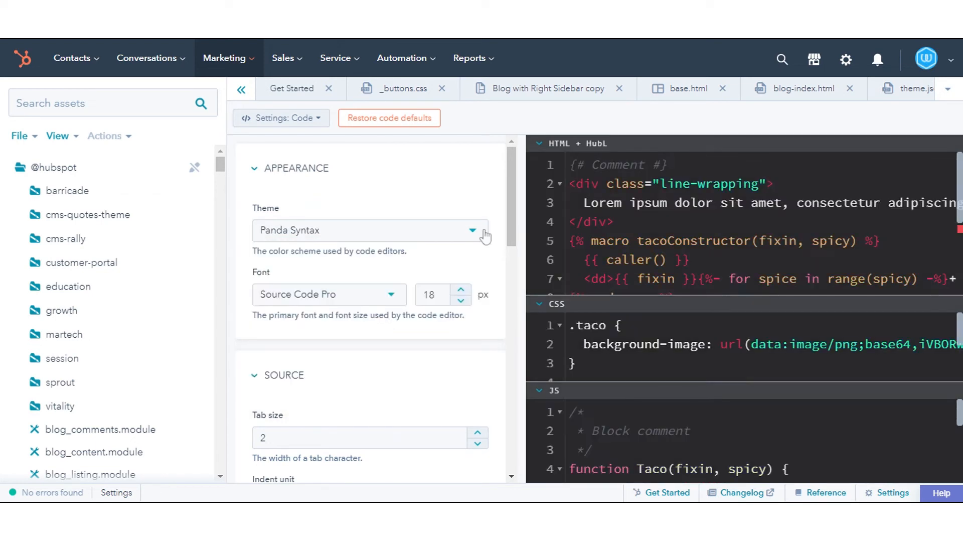
pyautogui.click(328, 293)
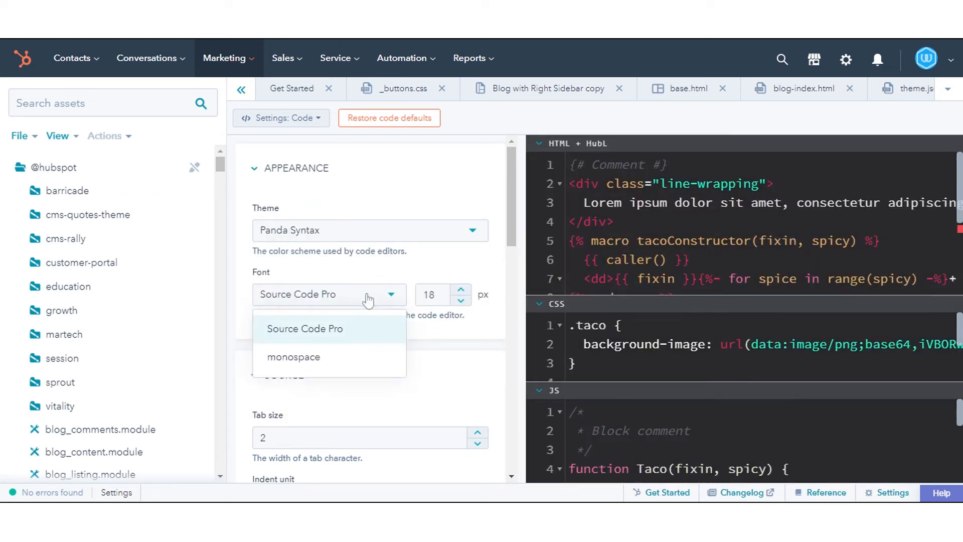
pyautogui.click(293, 357)
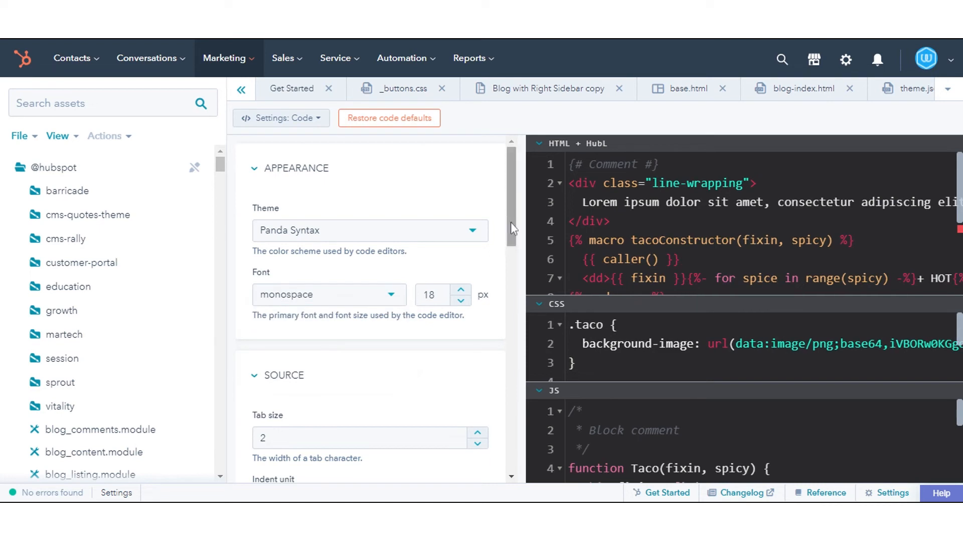
# - Change the Source tab size from 2 to 3 and scroll through the remaining options
pyautogui.scroll(-3)
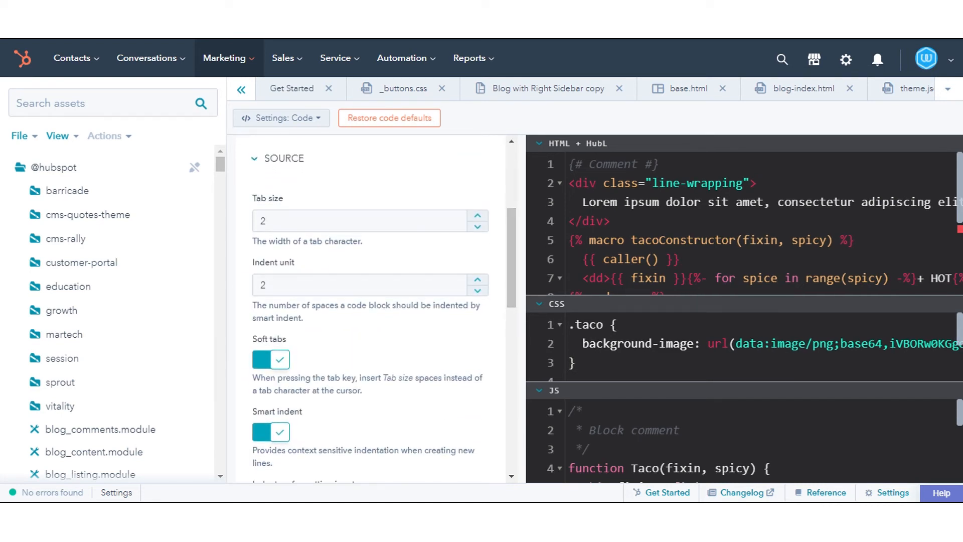
pyautogui.click(369, 220)
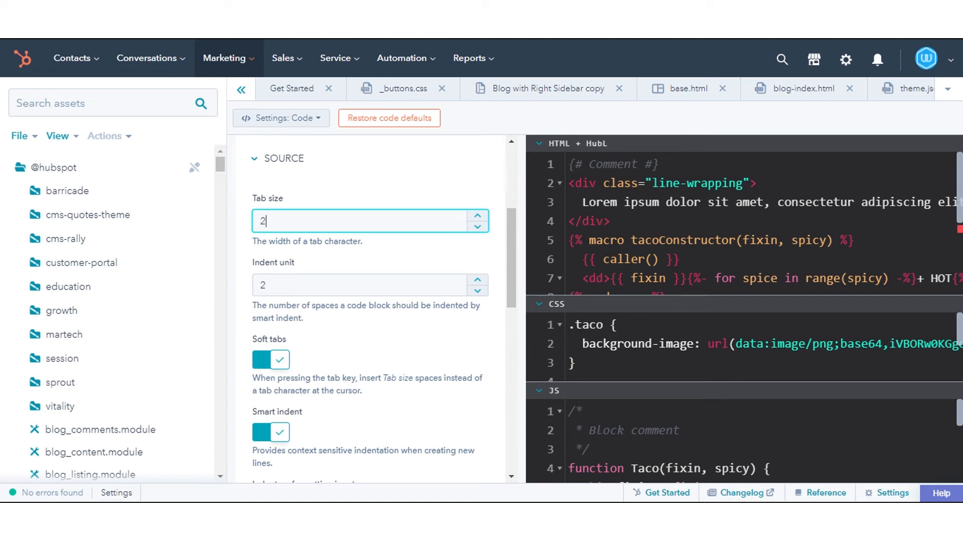
pyautogui.click(477, 216)
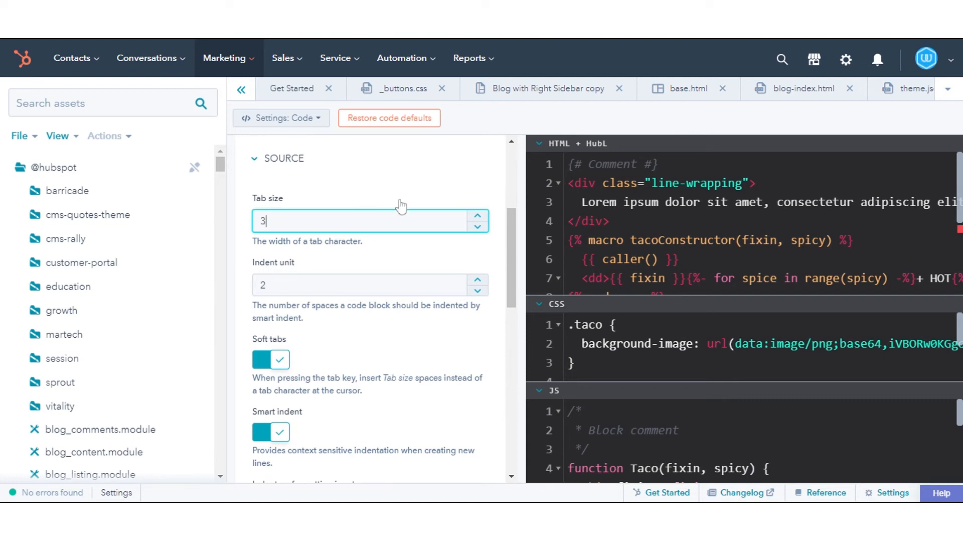
pyautogui.scroll(-3)
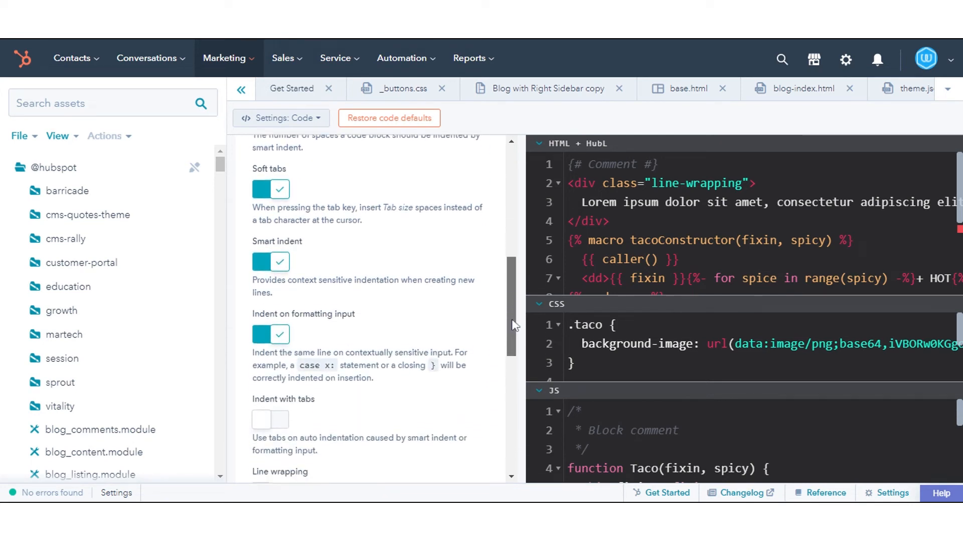
pyautogui.scroll(-3)
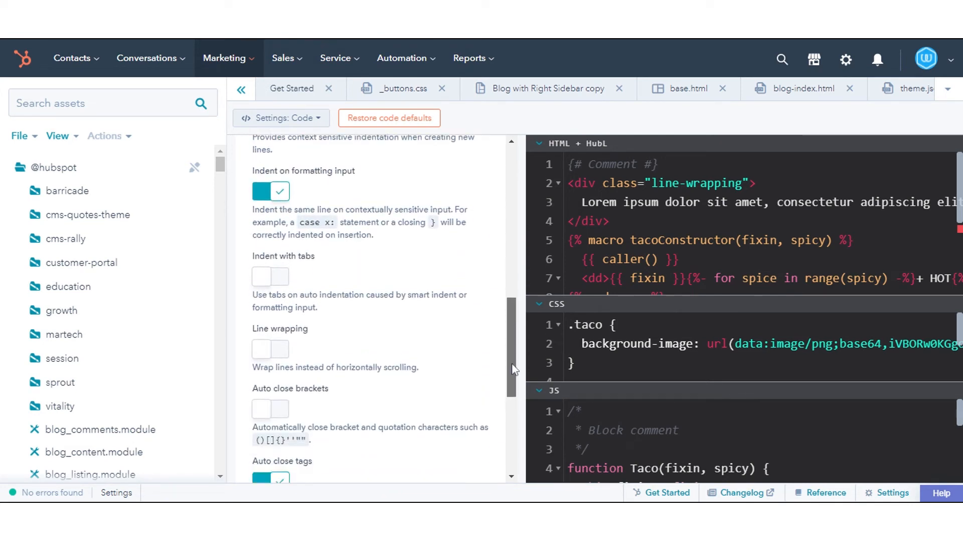
pyautogui.scroll(-3)
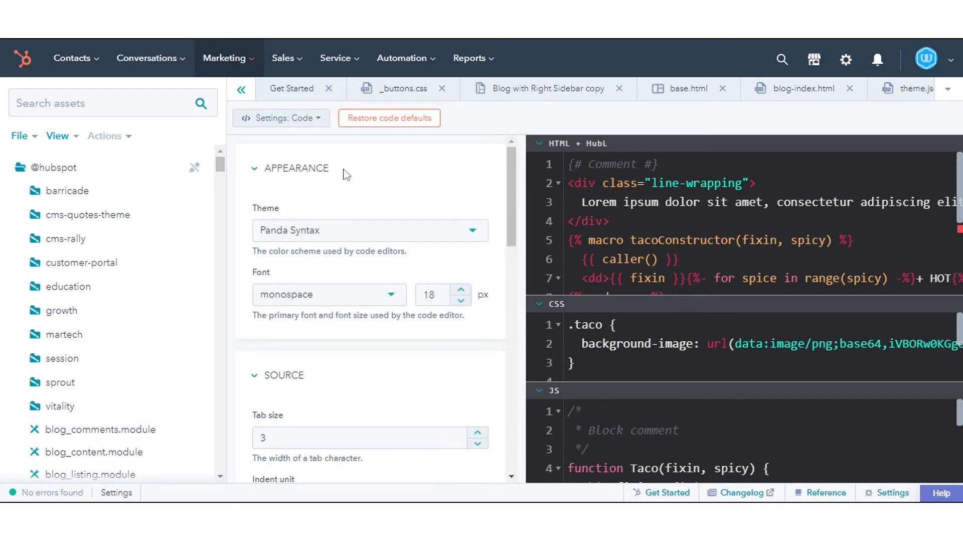
# - Switch to JS Linter settings and turn on the Enable ESLint toggle
pyautogui.click(281, 117)
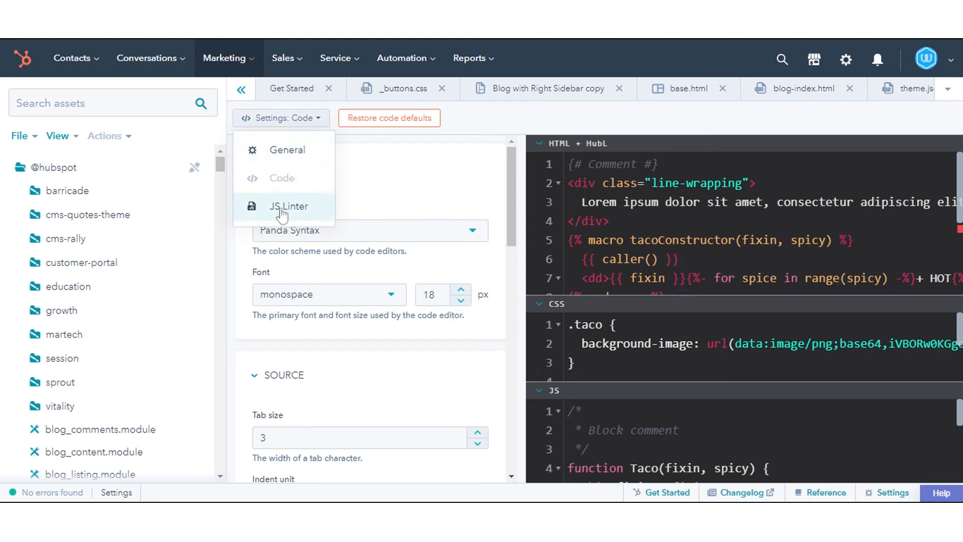
pyautogui.click(289, 206)
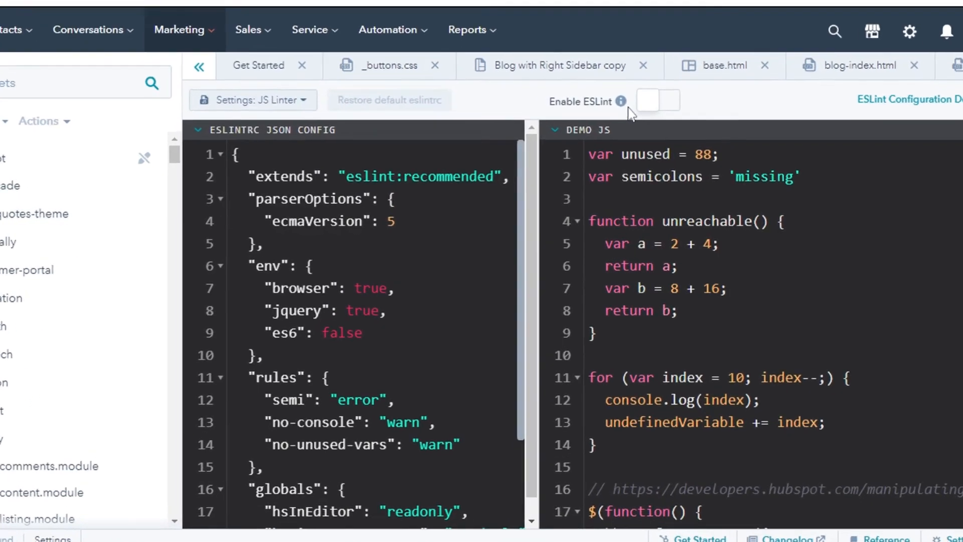
pyautogui.click(656, 100)
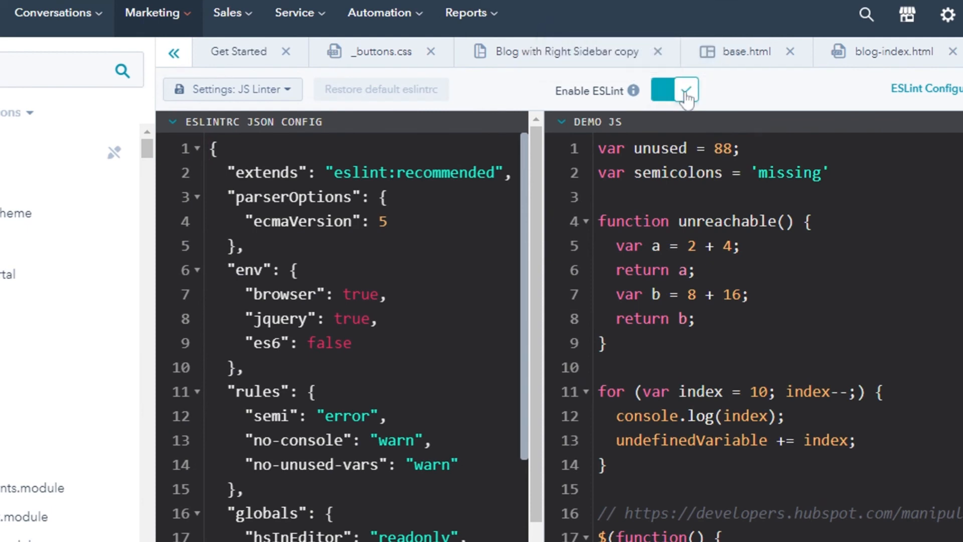
pyautogui.click(674, 90)
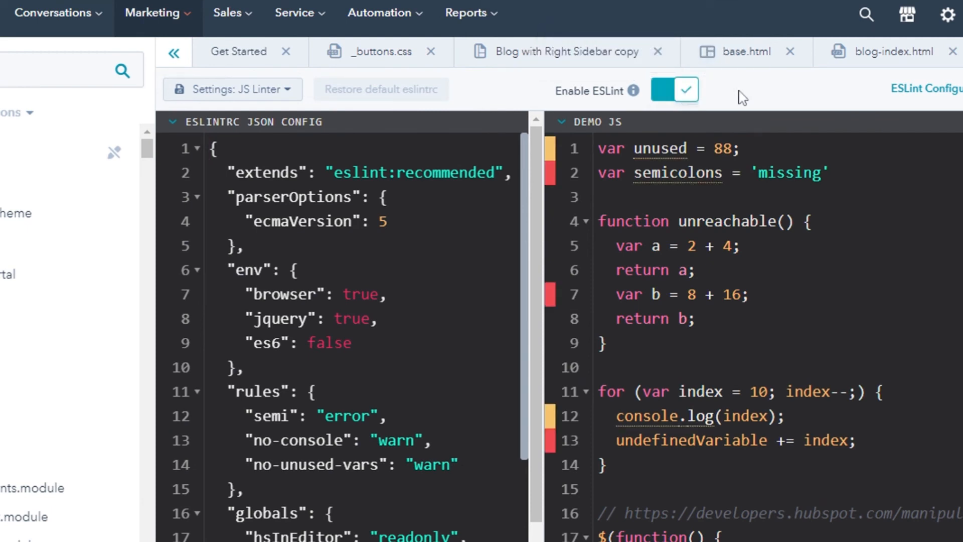